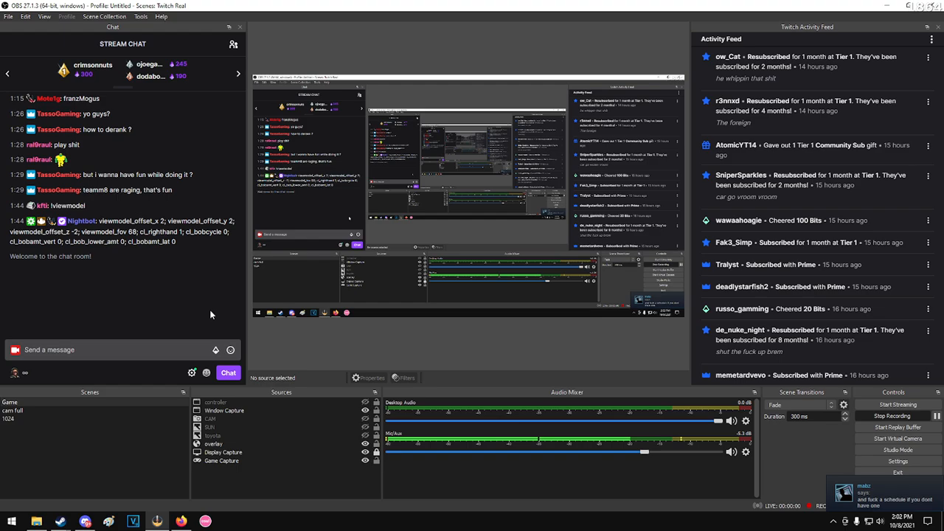
pyautogui.moveTo(788, 436)
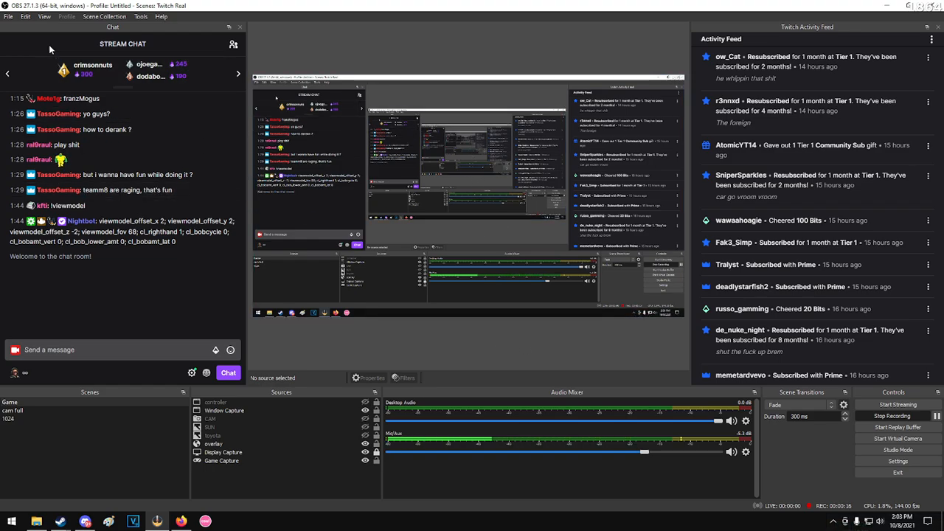
# Step: Show the Video settings page with the locked resolution and FPS values
pyautogui.click(897, 460)
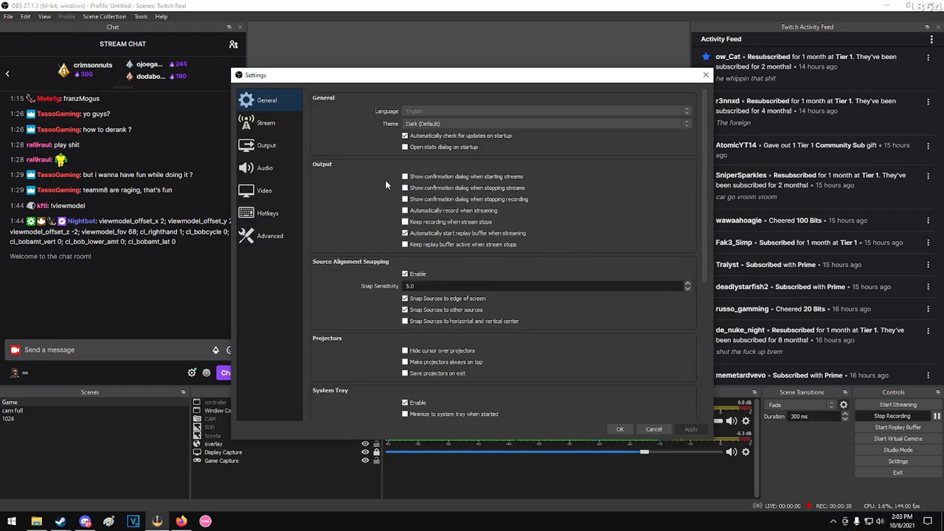
pyautogui.click(264, 204)
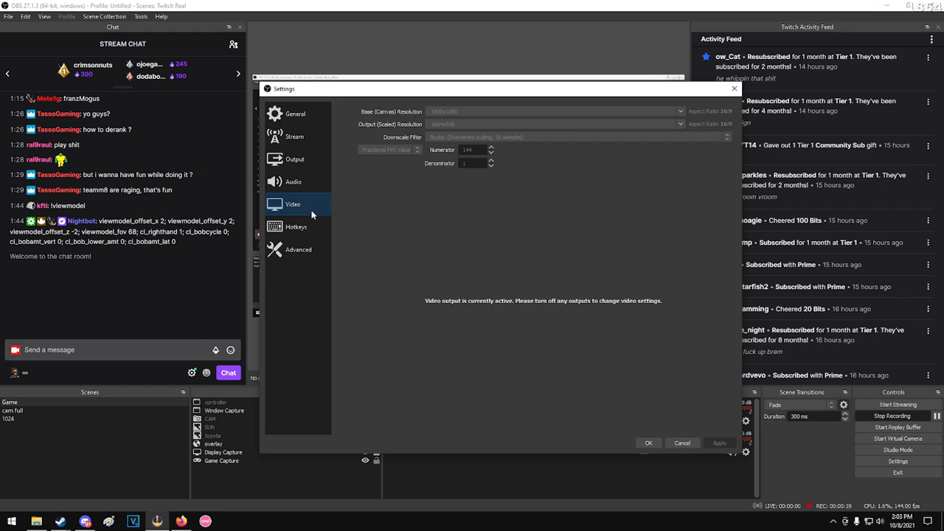
pyautogui.moveTo(477, 156)
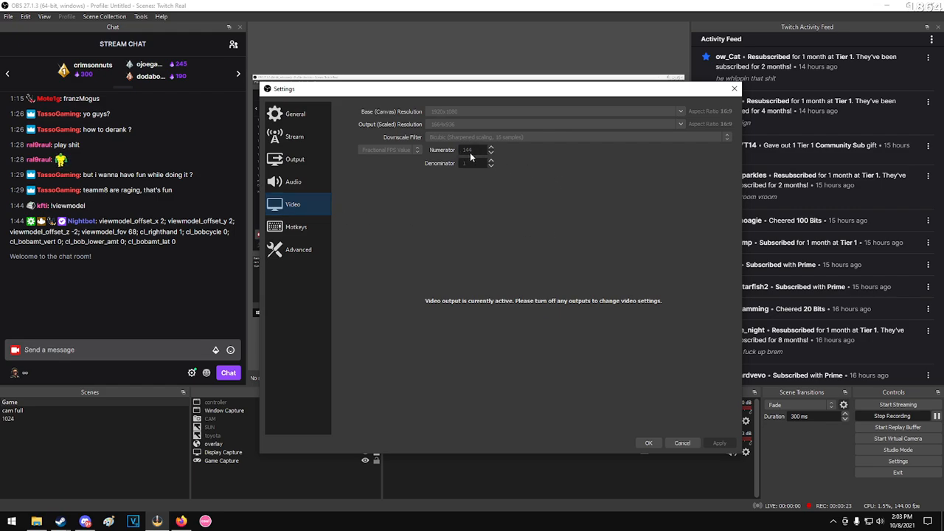
pyautogui.moveTo(474, 165)
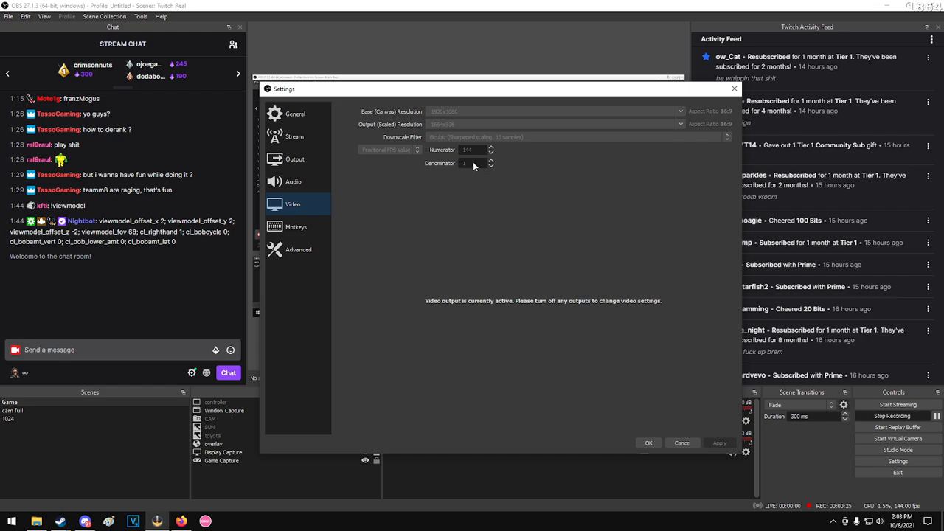
pyautogui.moveTo(478, 156)
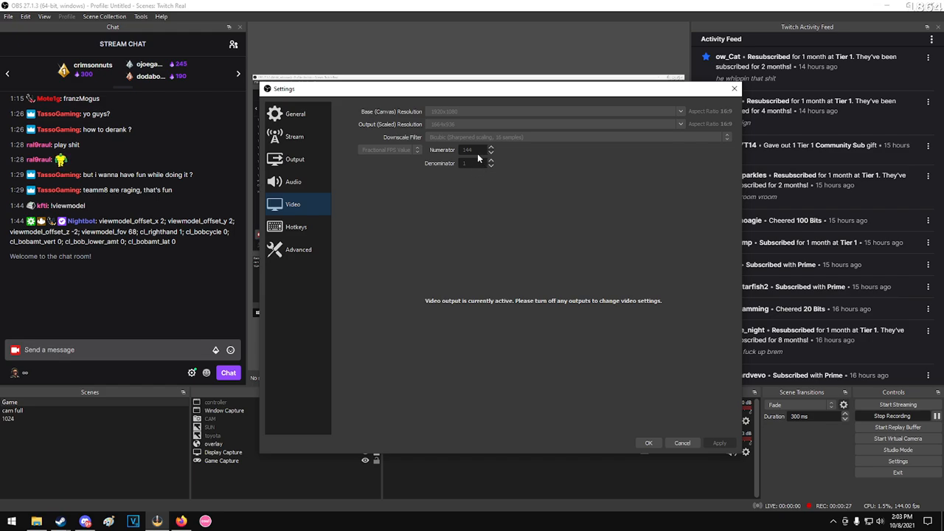
pyautogui.moveTo(471, 163)
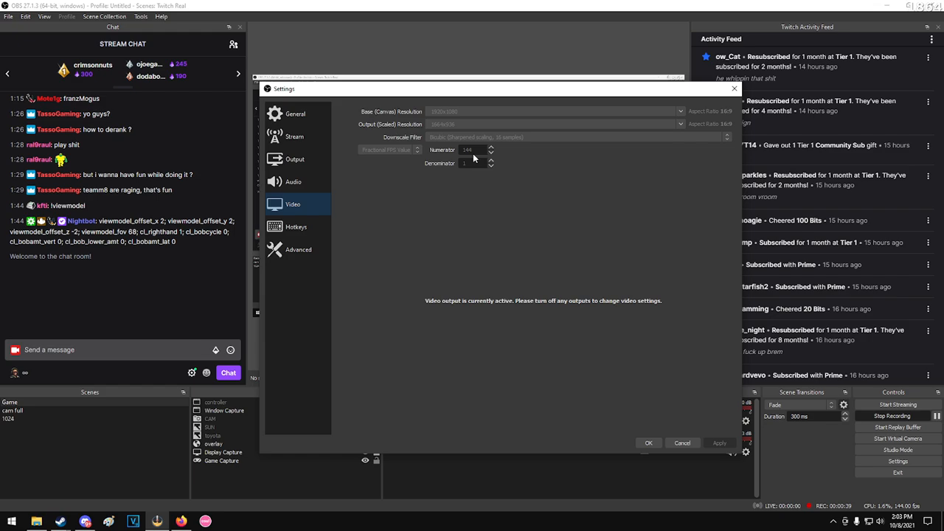
pyautogui.moveTo(455, 130)
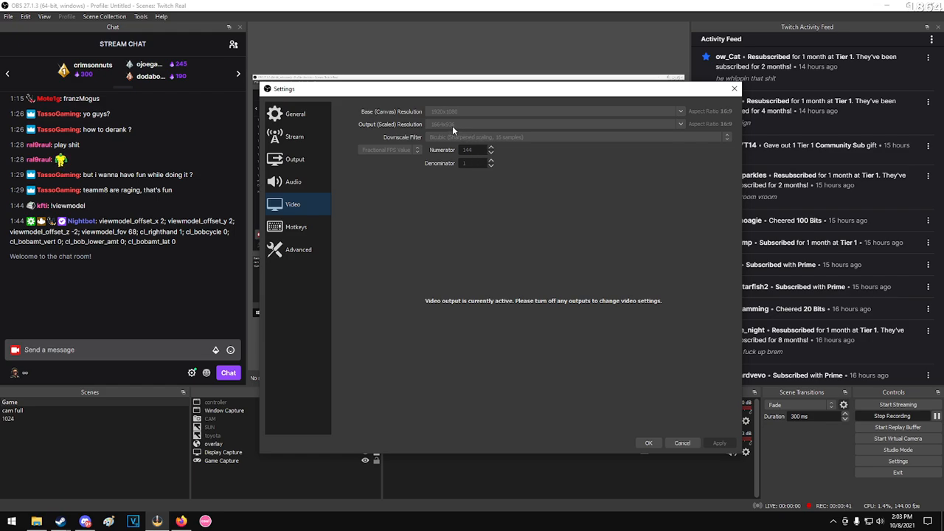
pyautogui.moveTo(292, 203)
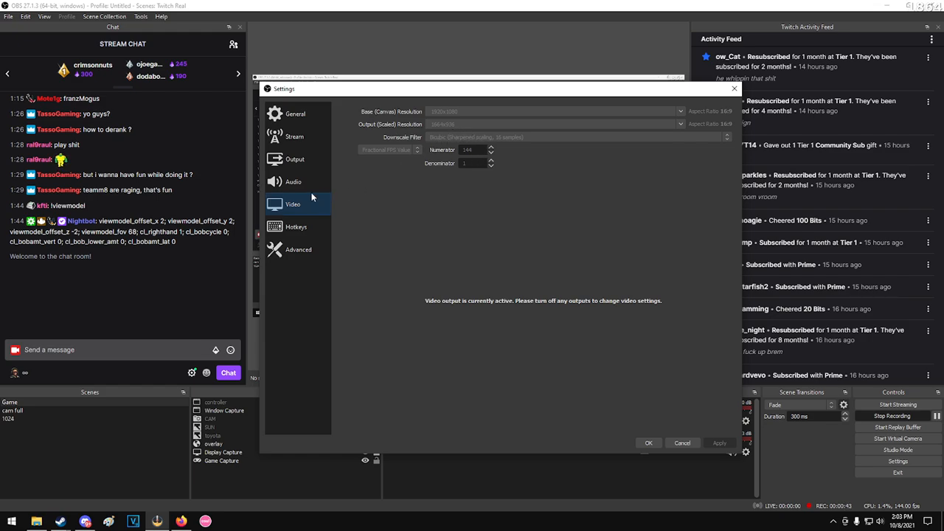
# Step: Review the Audio page, then the Output streaming bitrate and encoder preset
pyautogui.click(292, 182)
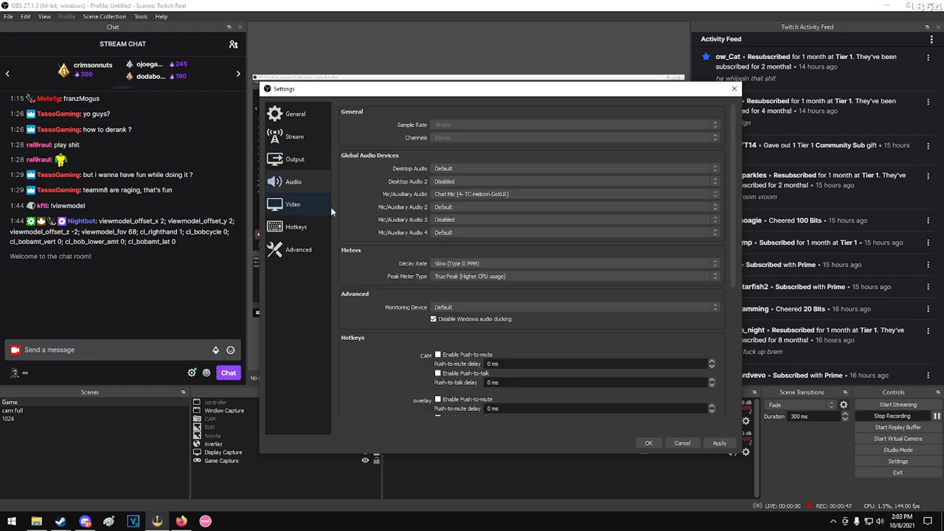
pyautogui.click(295, 159)
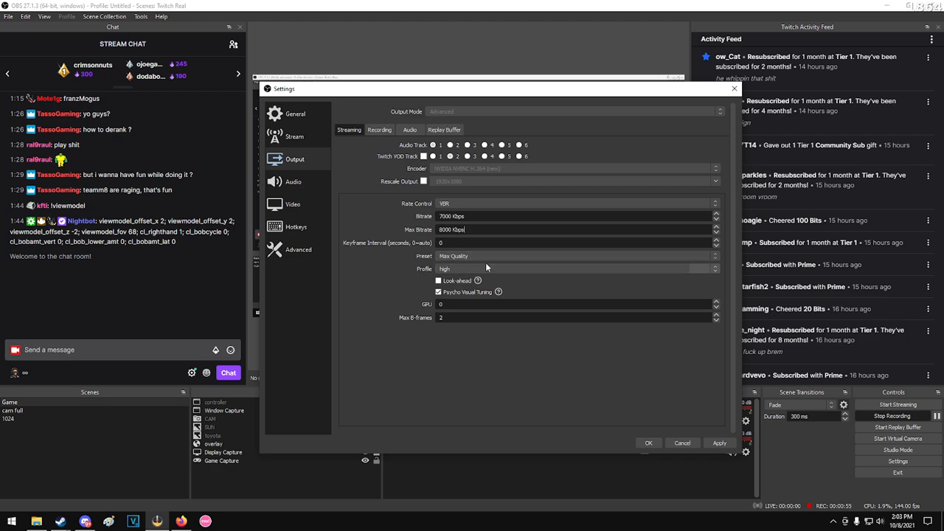
pyautogui.moveTo(478, 277)
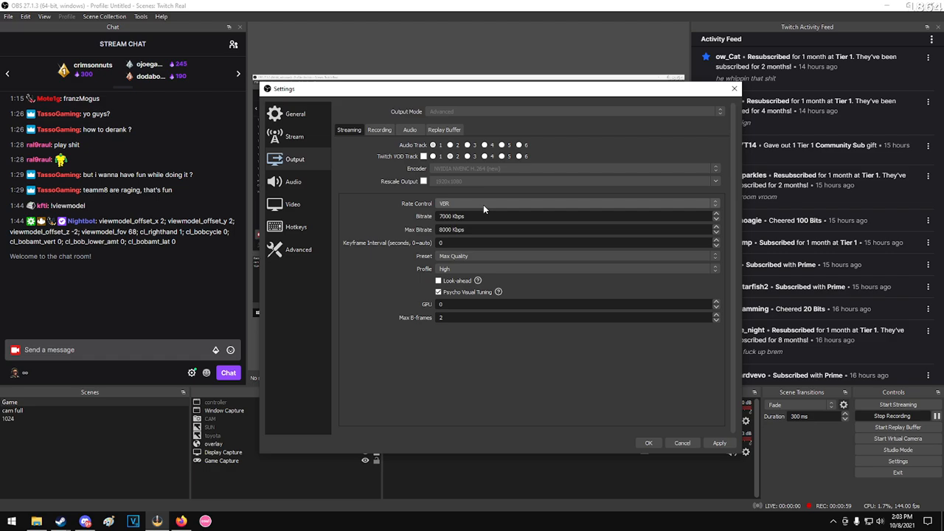
# Step: Check the Recording bitrate and the enabled Replay Buffer options
pyautogui.click(379, 129)
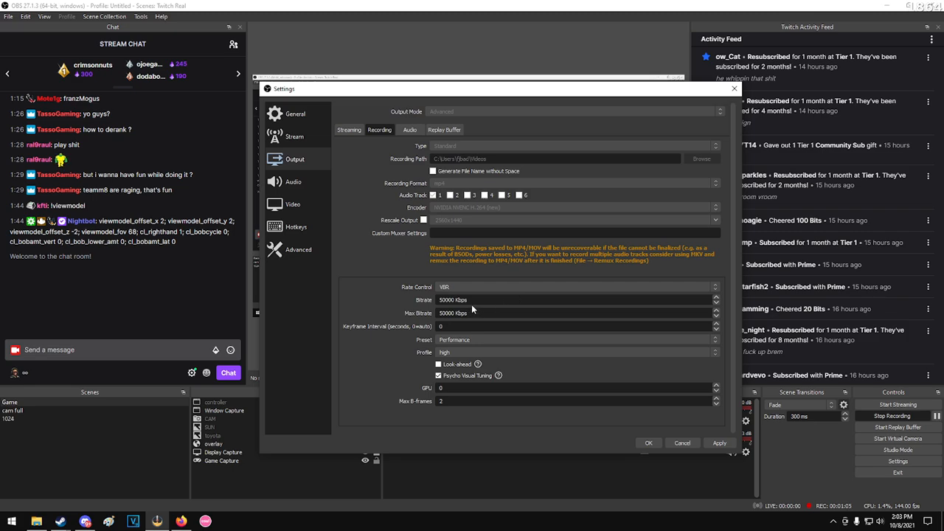
pyautogui.moveTo(493, 308)
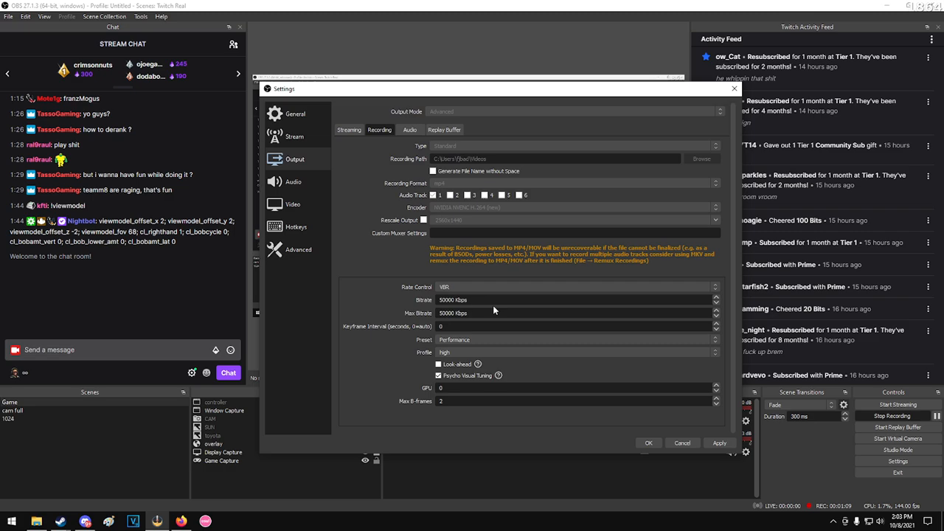
pyautogui.click(444, 130)
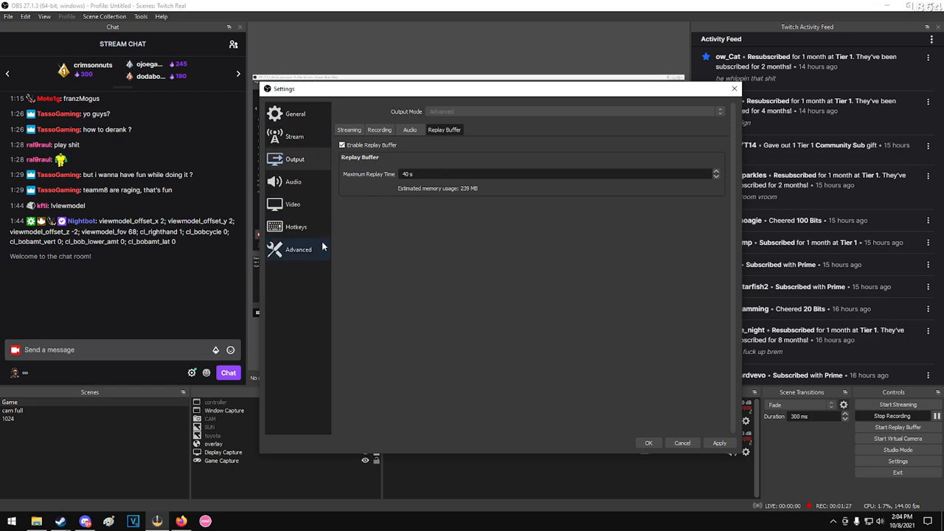
# Step: Glance at the Advanced and Video pages, then close Settings without saving changes
pyautogui.click(298, 250)
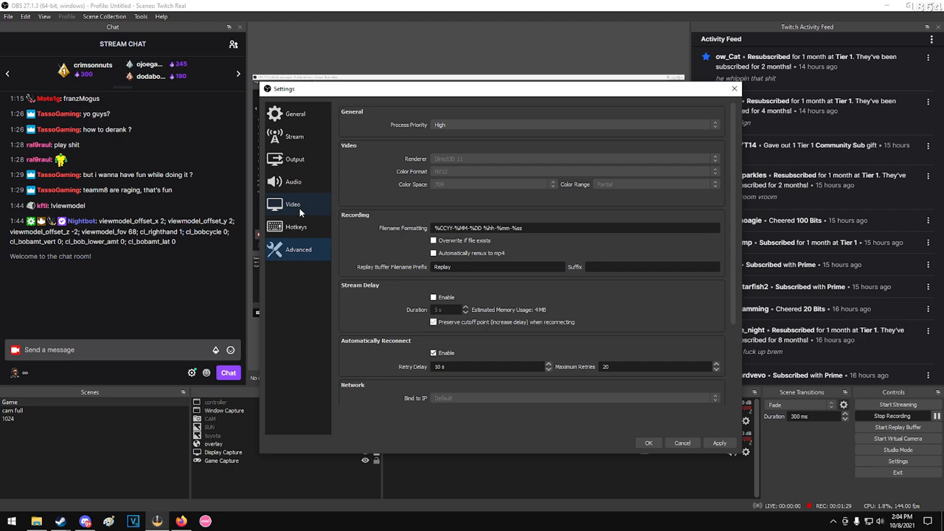
pyautogui.click(292, 204)
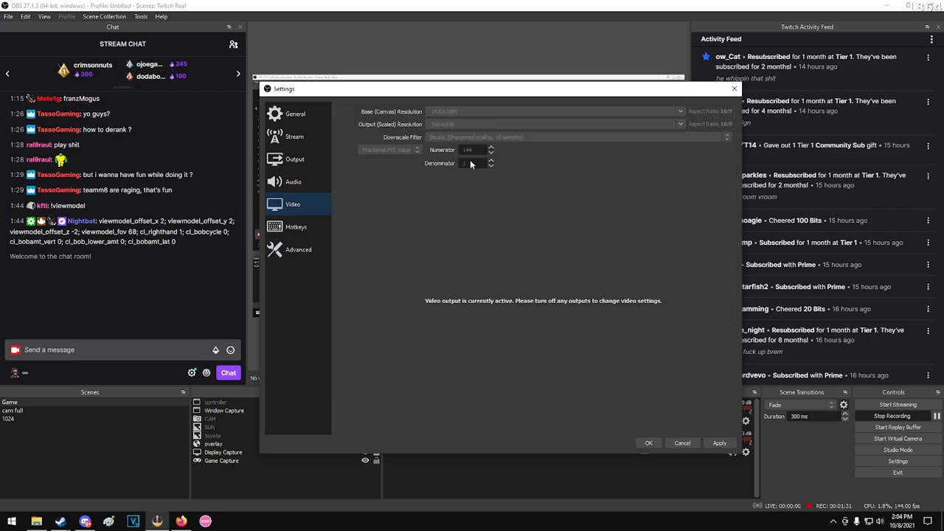
pyautogui.moveTo(478, 165)
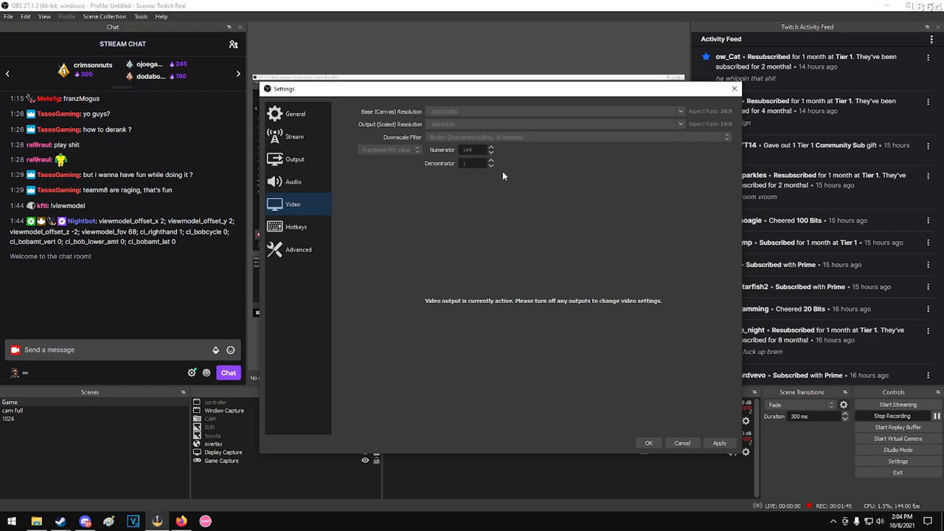
pyautogui.moveTo(885, 511)
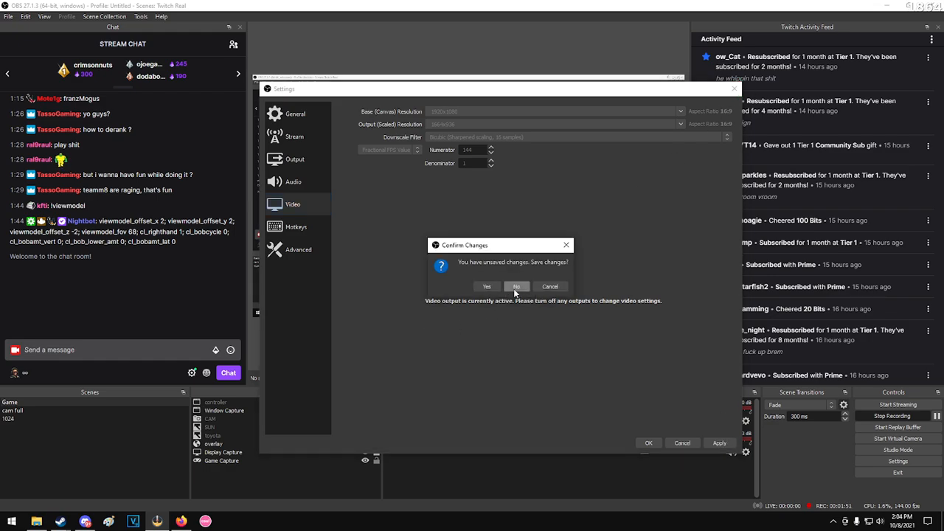
pyautogui.click(516, 287)
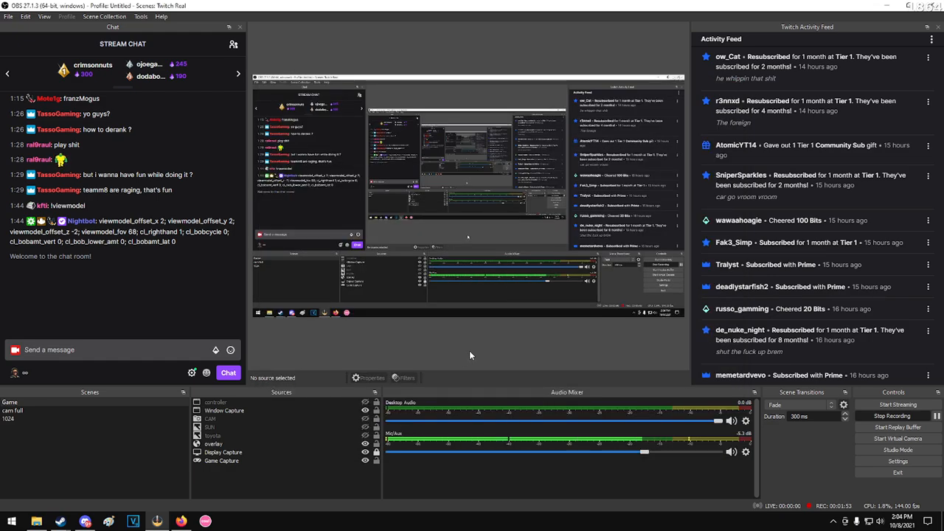